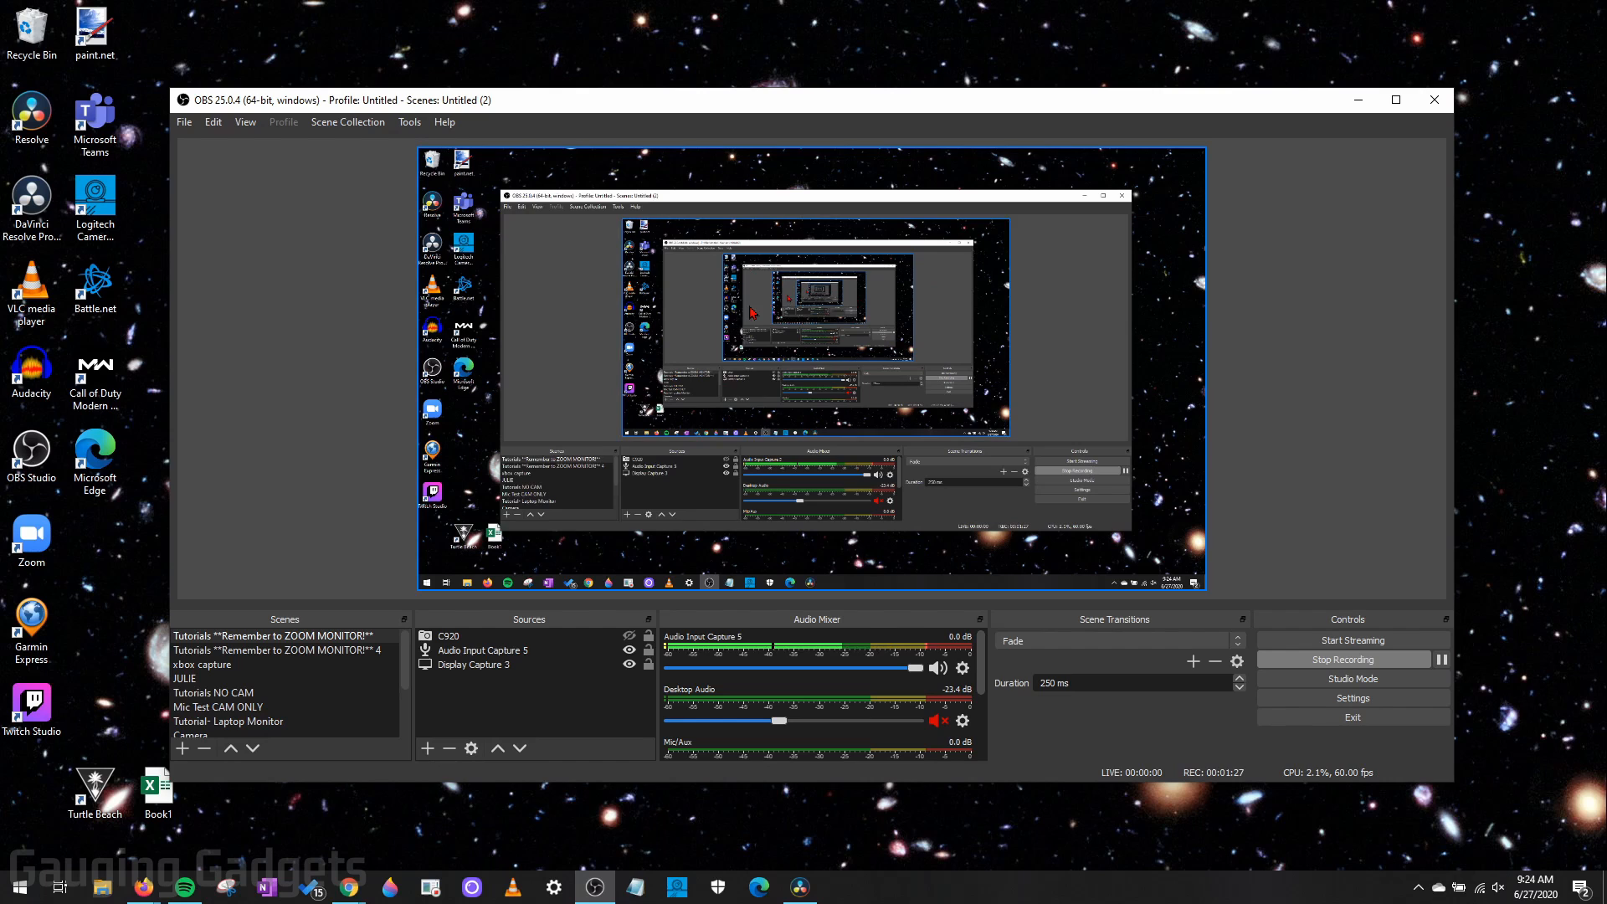
mouse_move(532, 107)
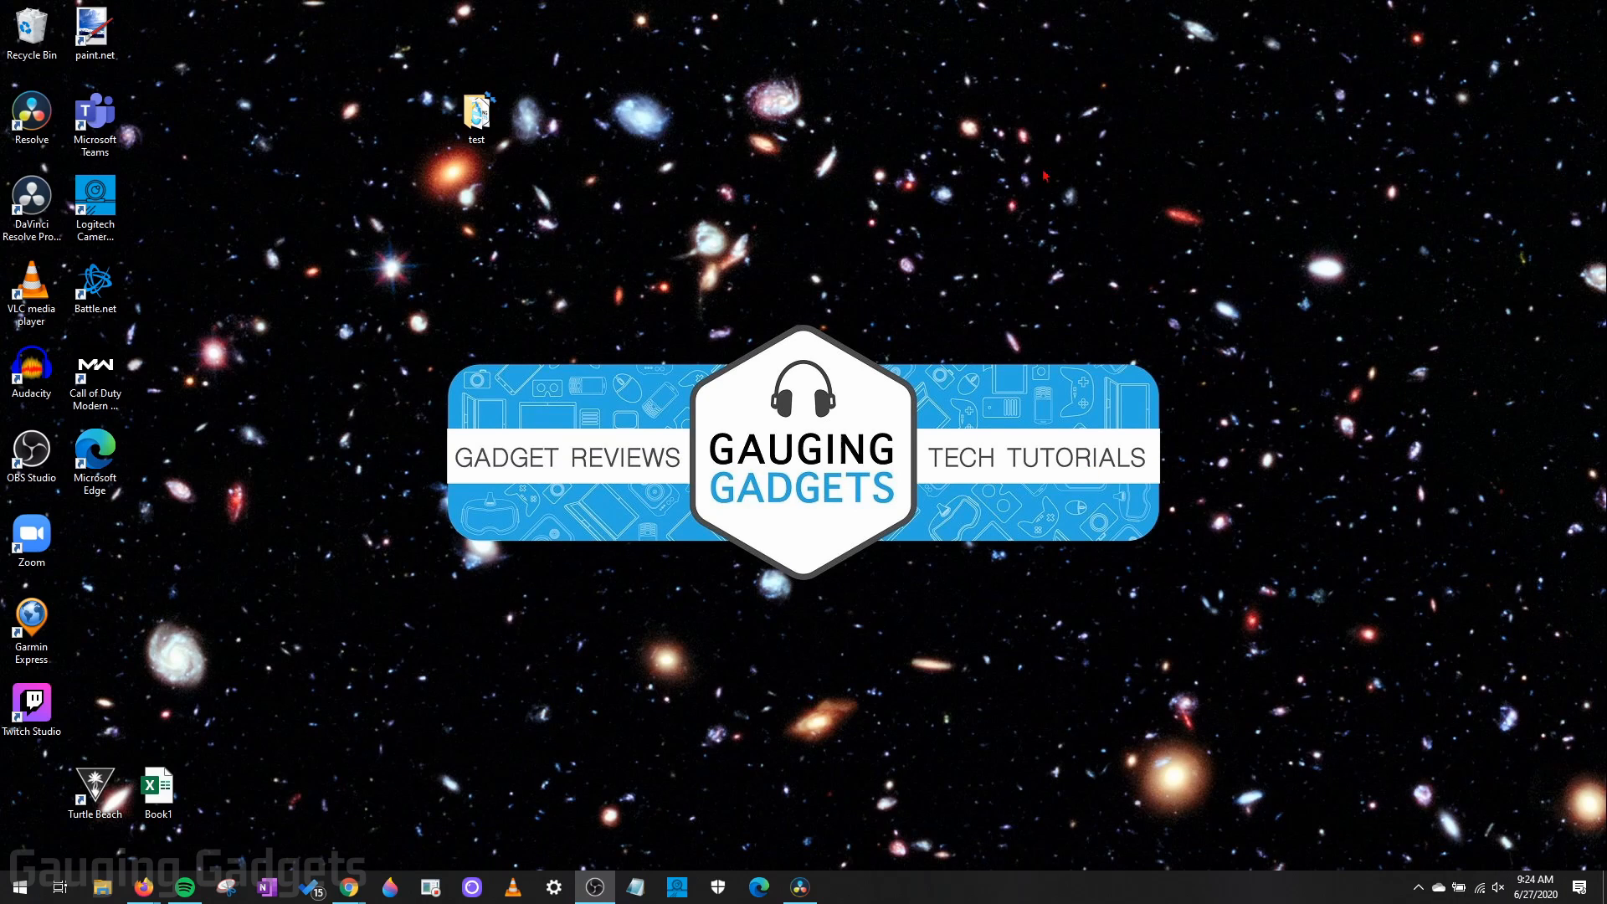
click(594, 887)
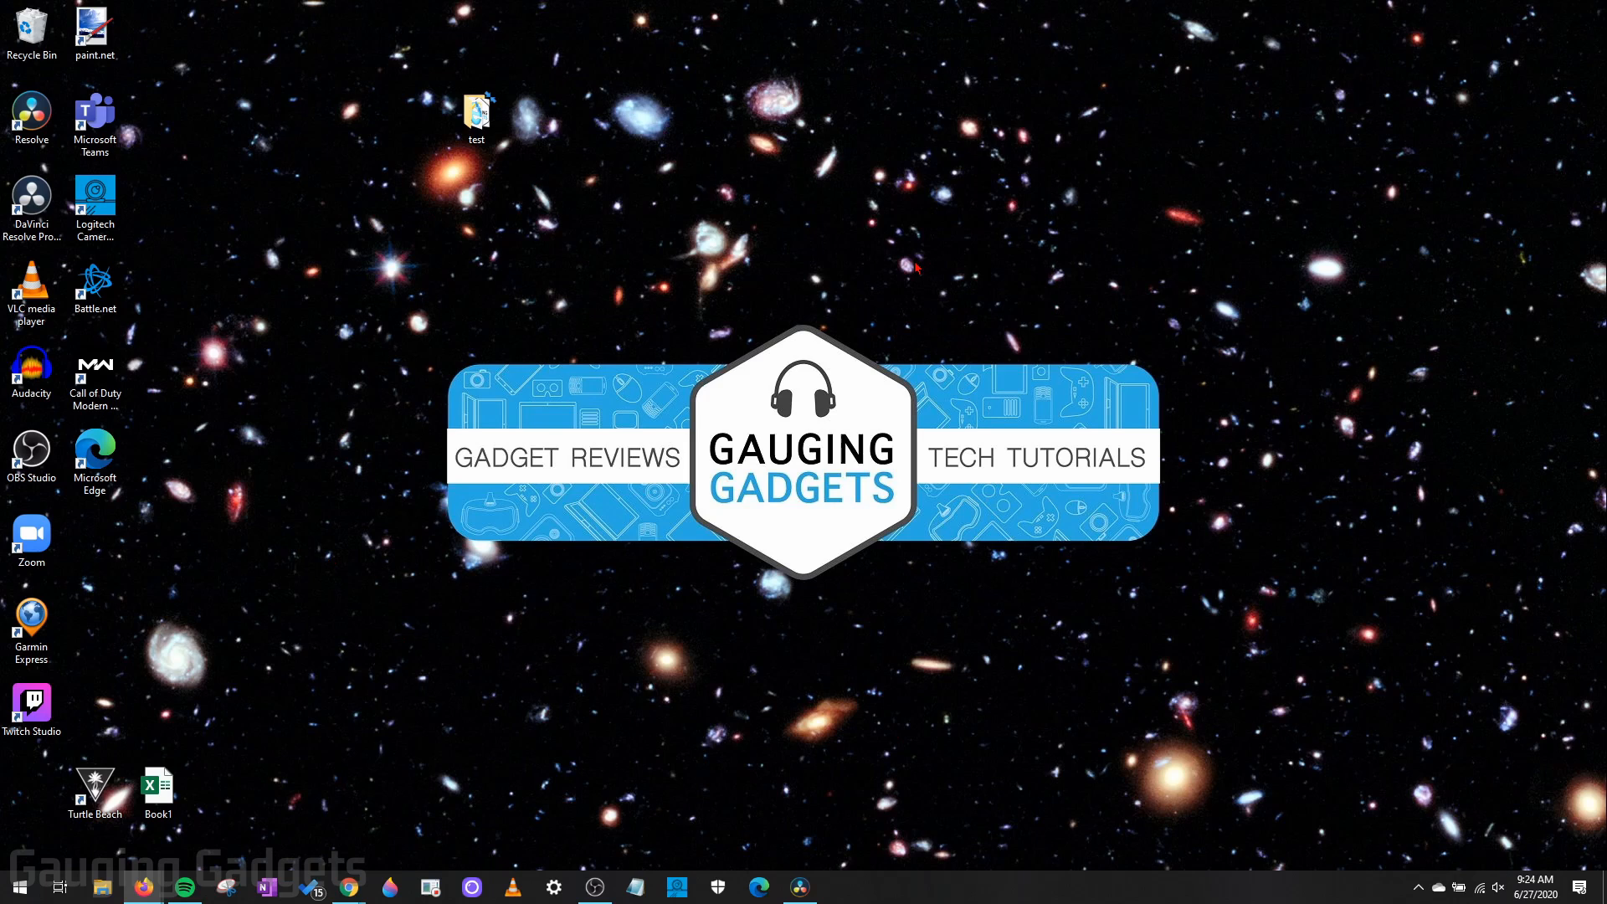
mouse_move(1061, 233)
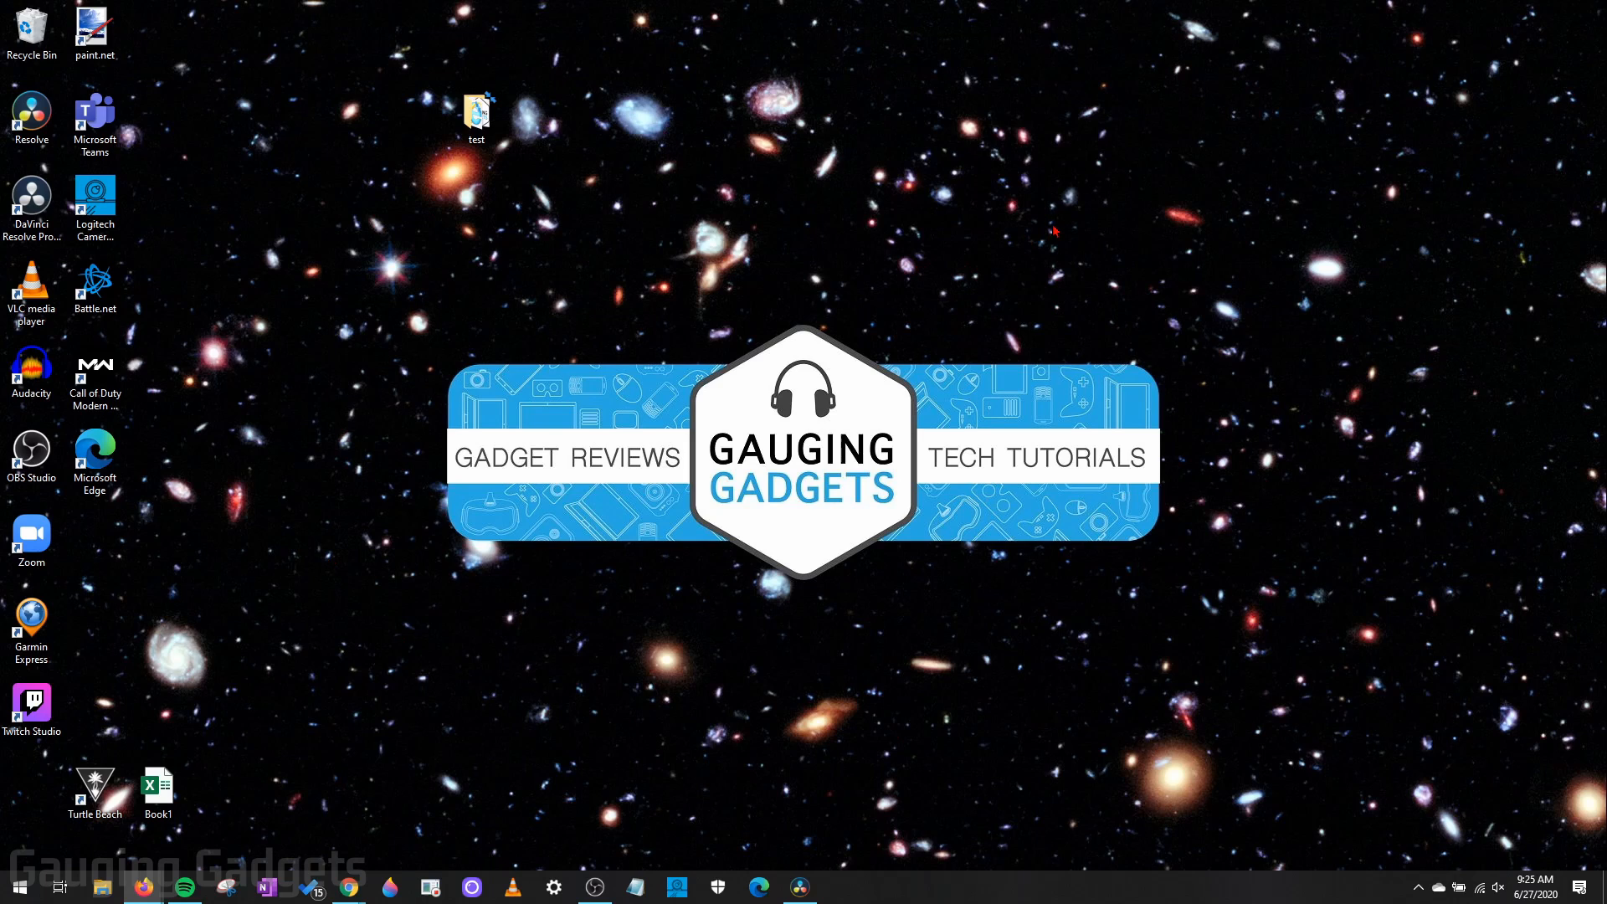
mouse_move(1061, 239)
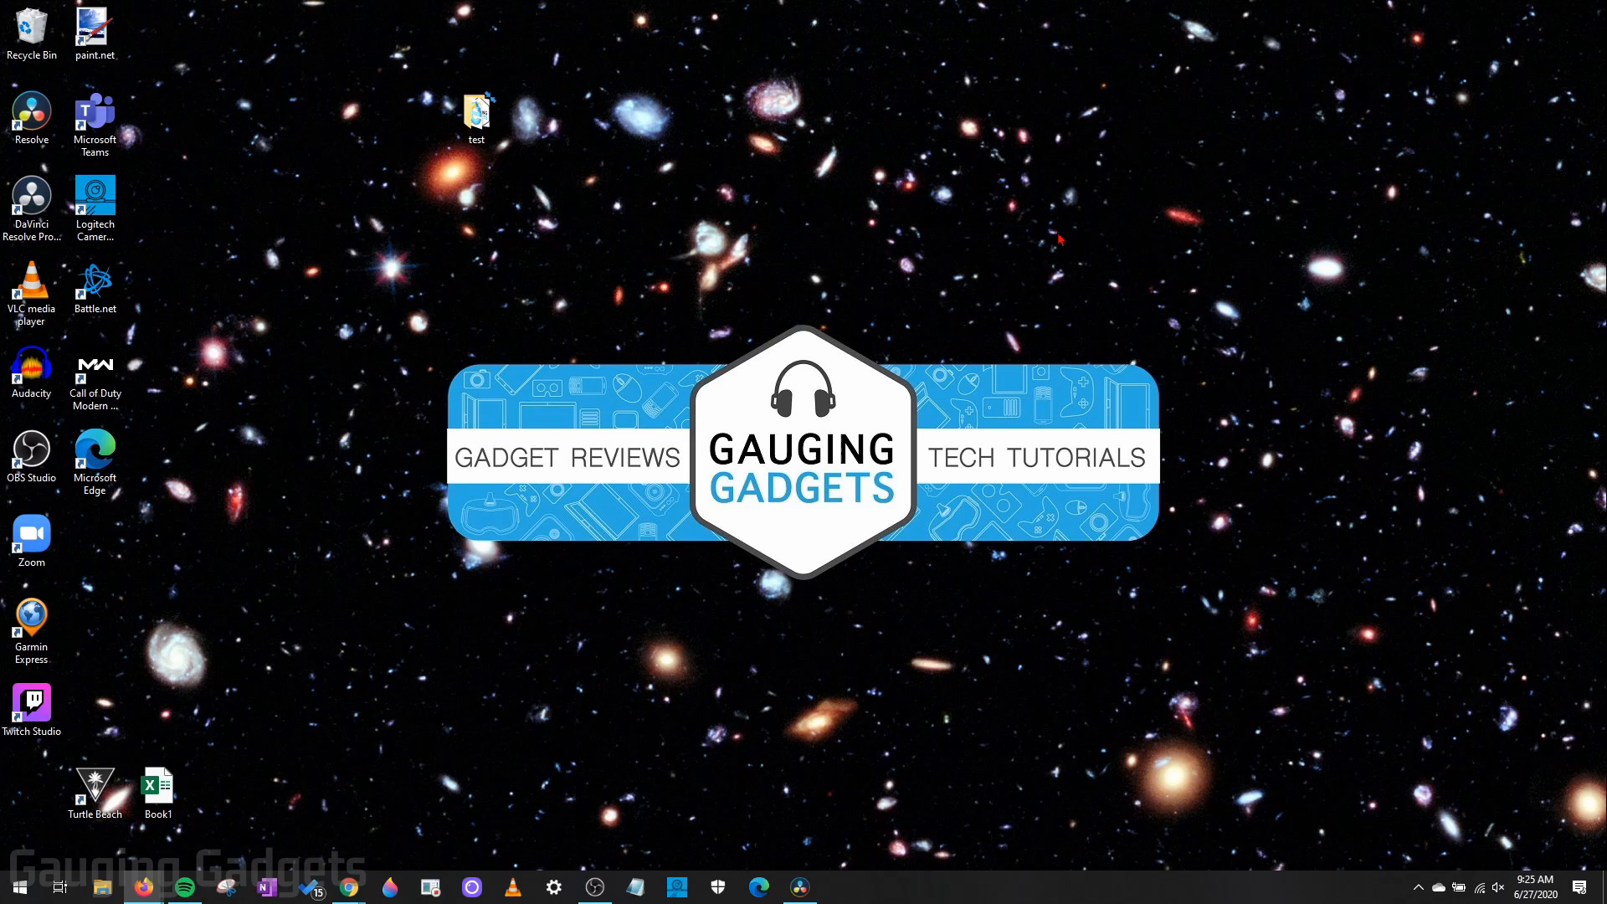
mouse_move(1144, 147)
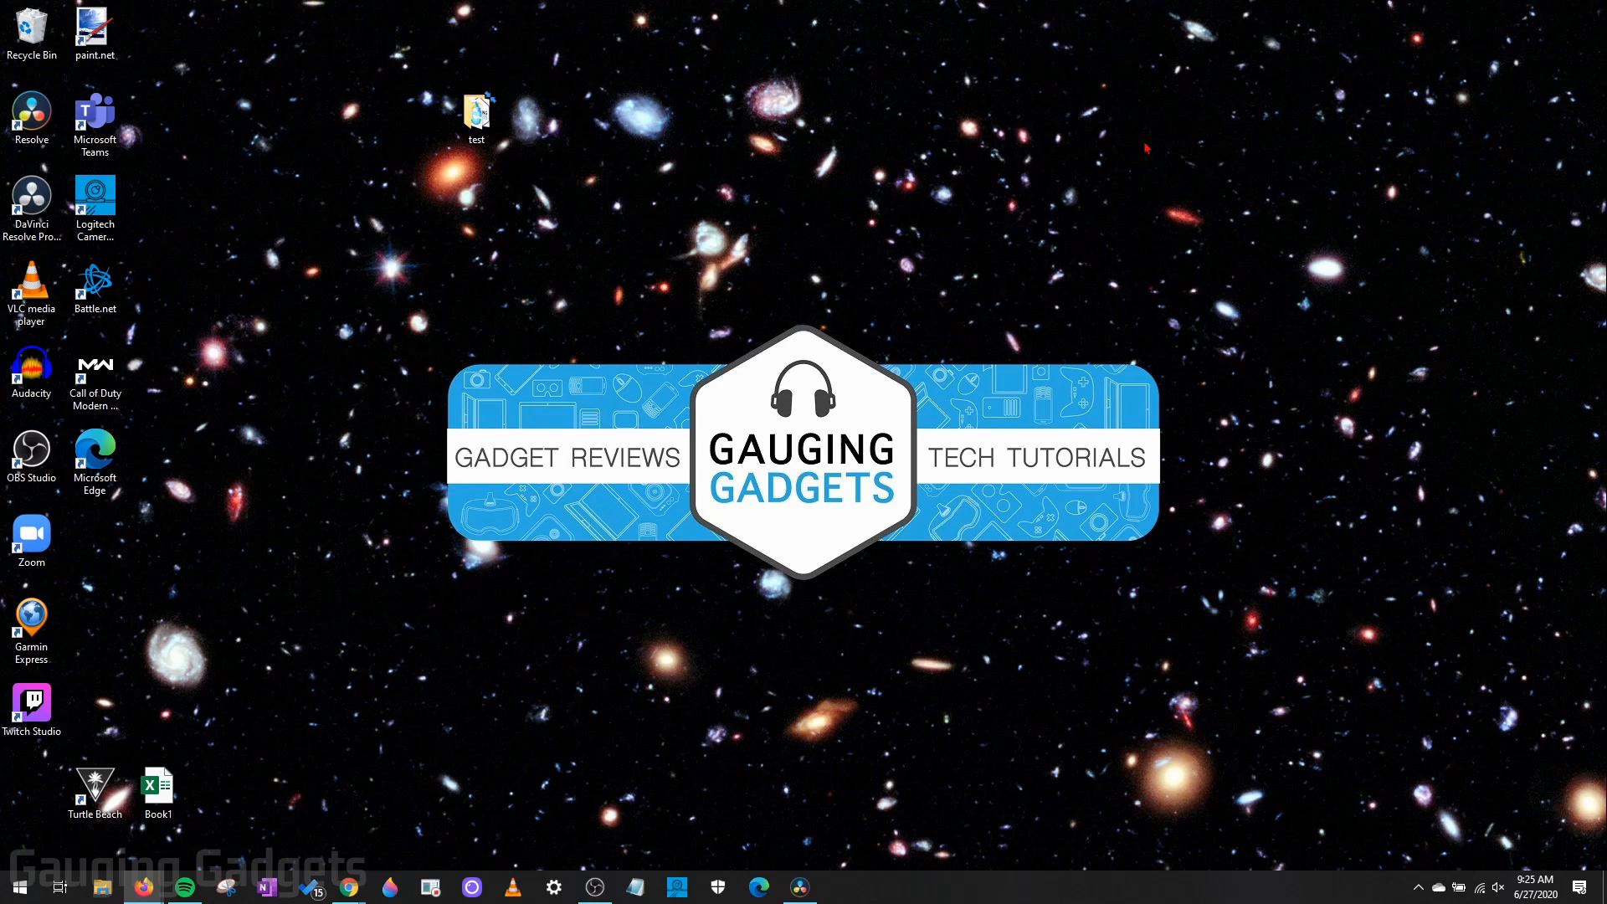